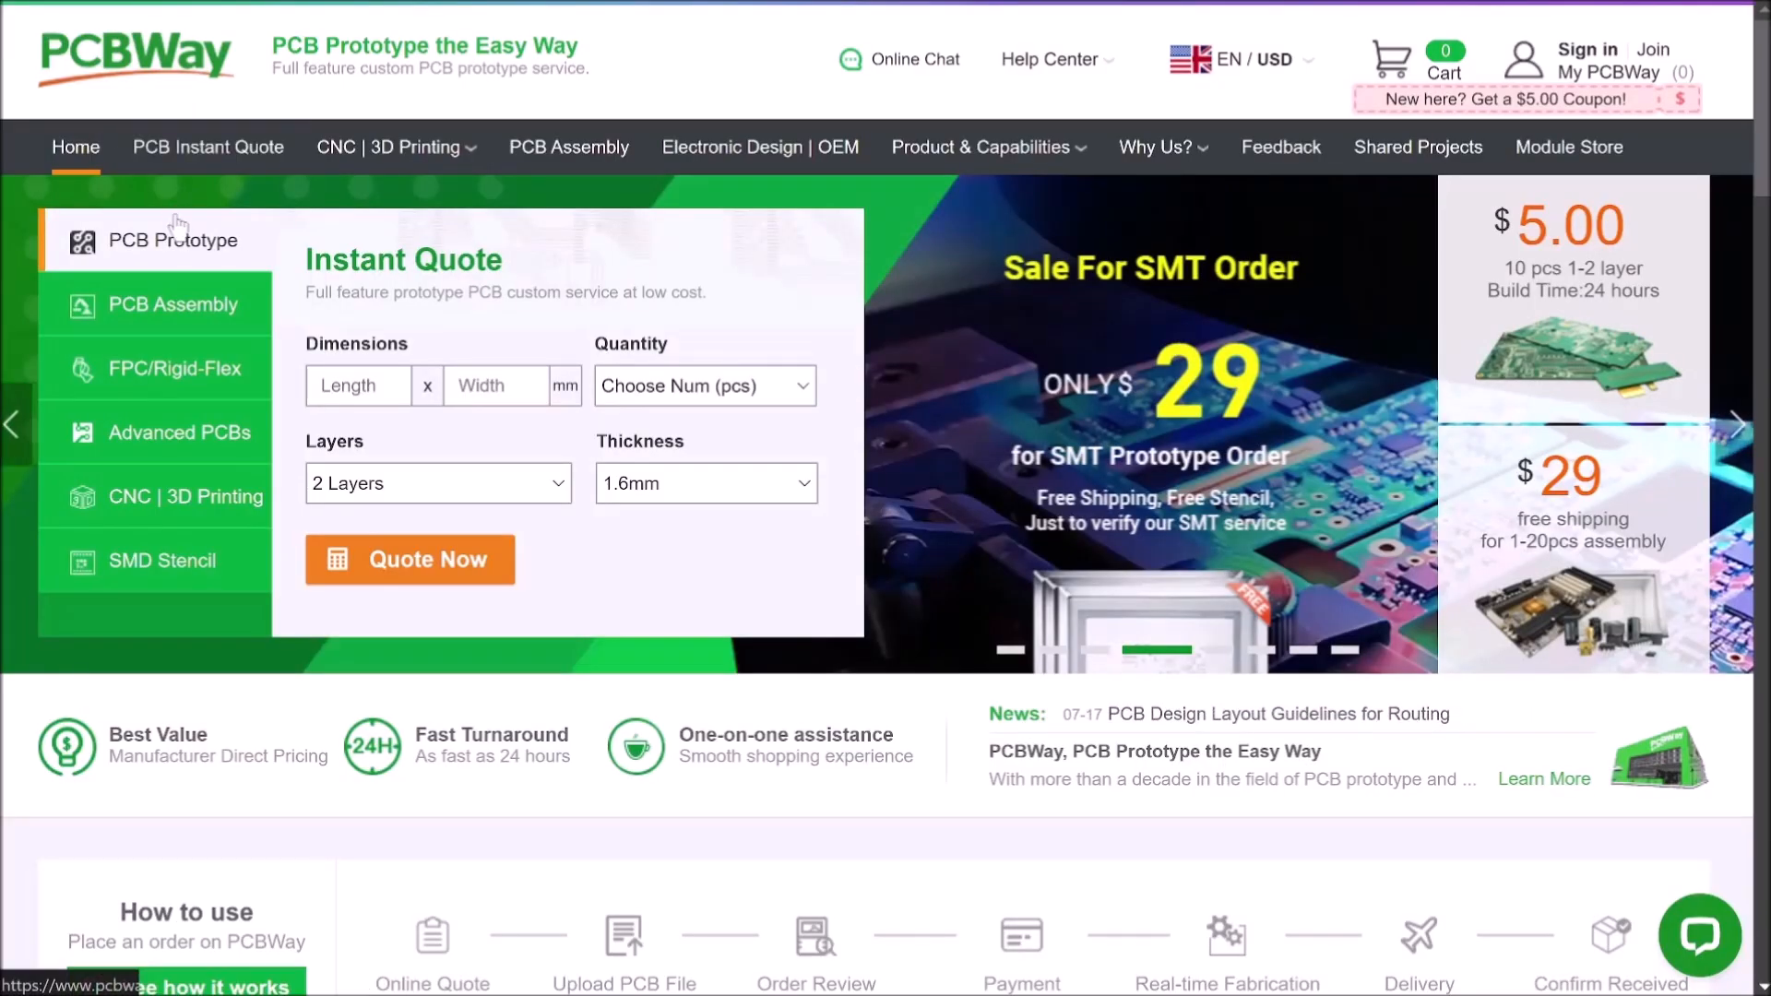
Check prototype layer counts, then view the assembly, flex and advanced PCB forms' layer options.
{"action": "left_click", "coordinate": [438, 483]}
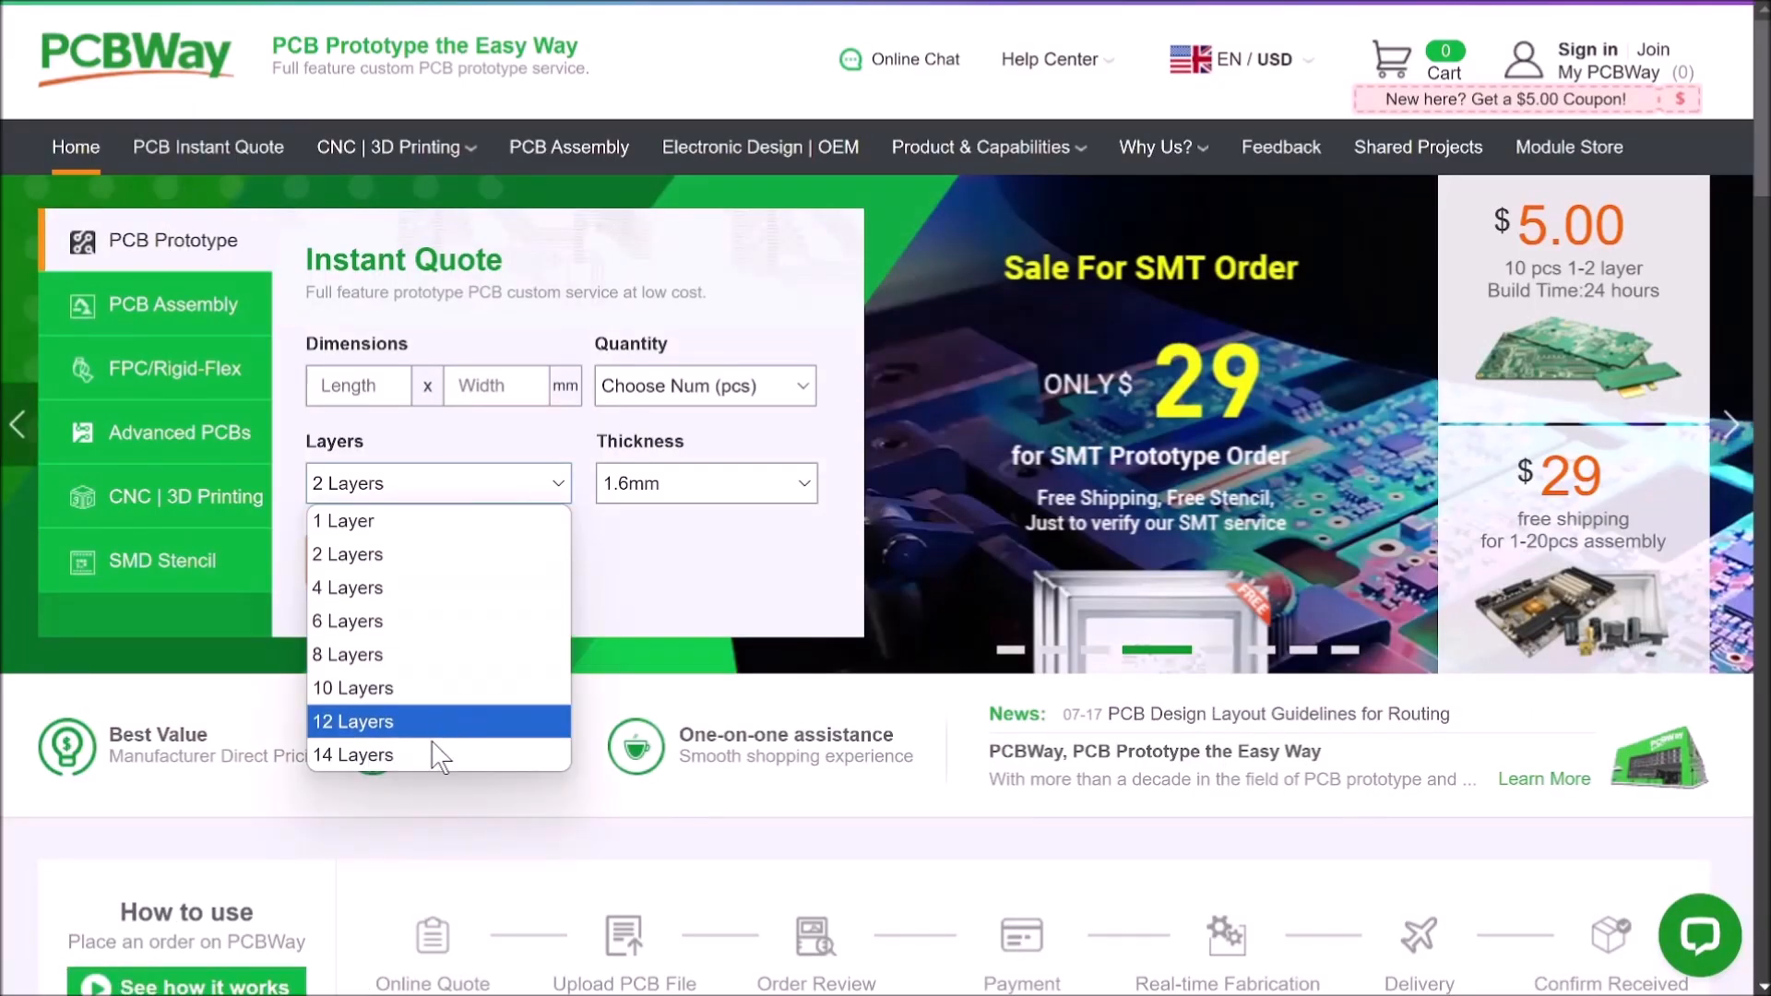
{"action": "left_click", "coordinate": [175, 305]}
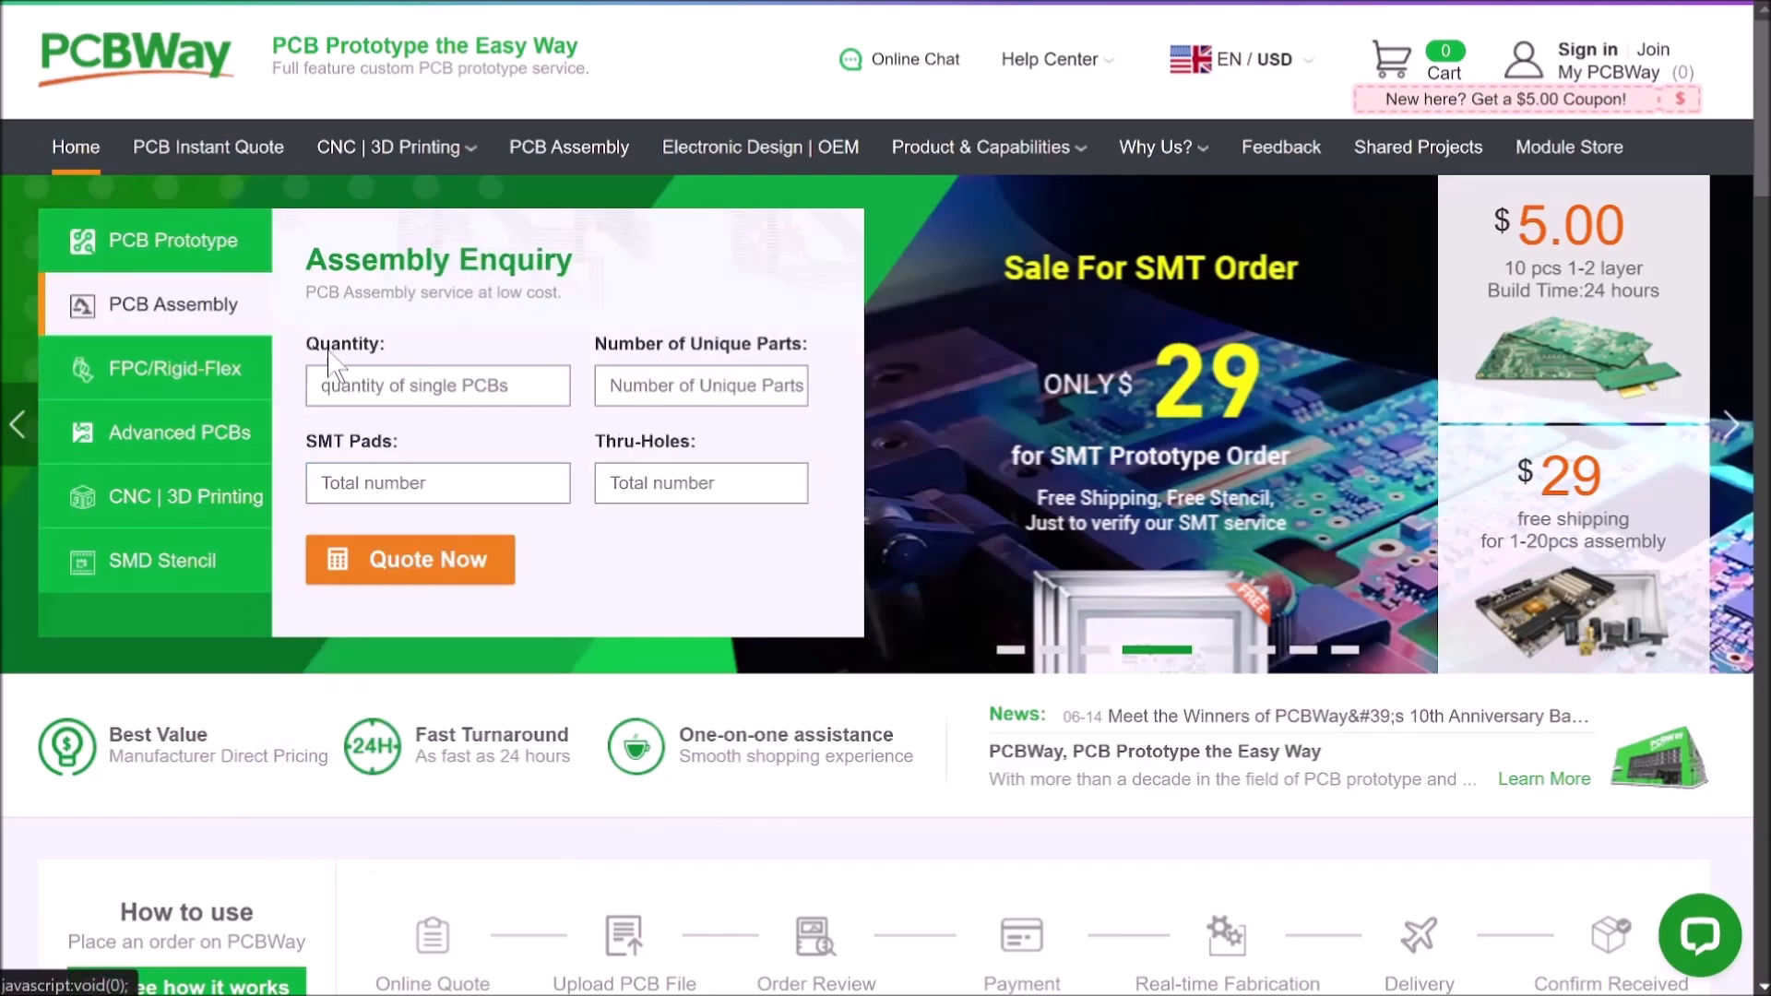
{"action": "left_click", "coordinate": [168, 368]}
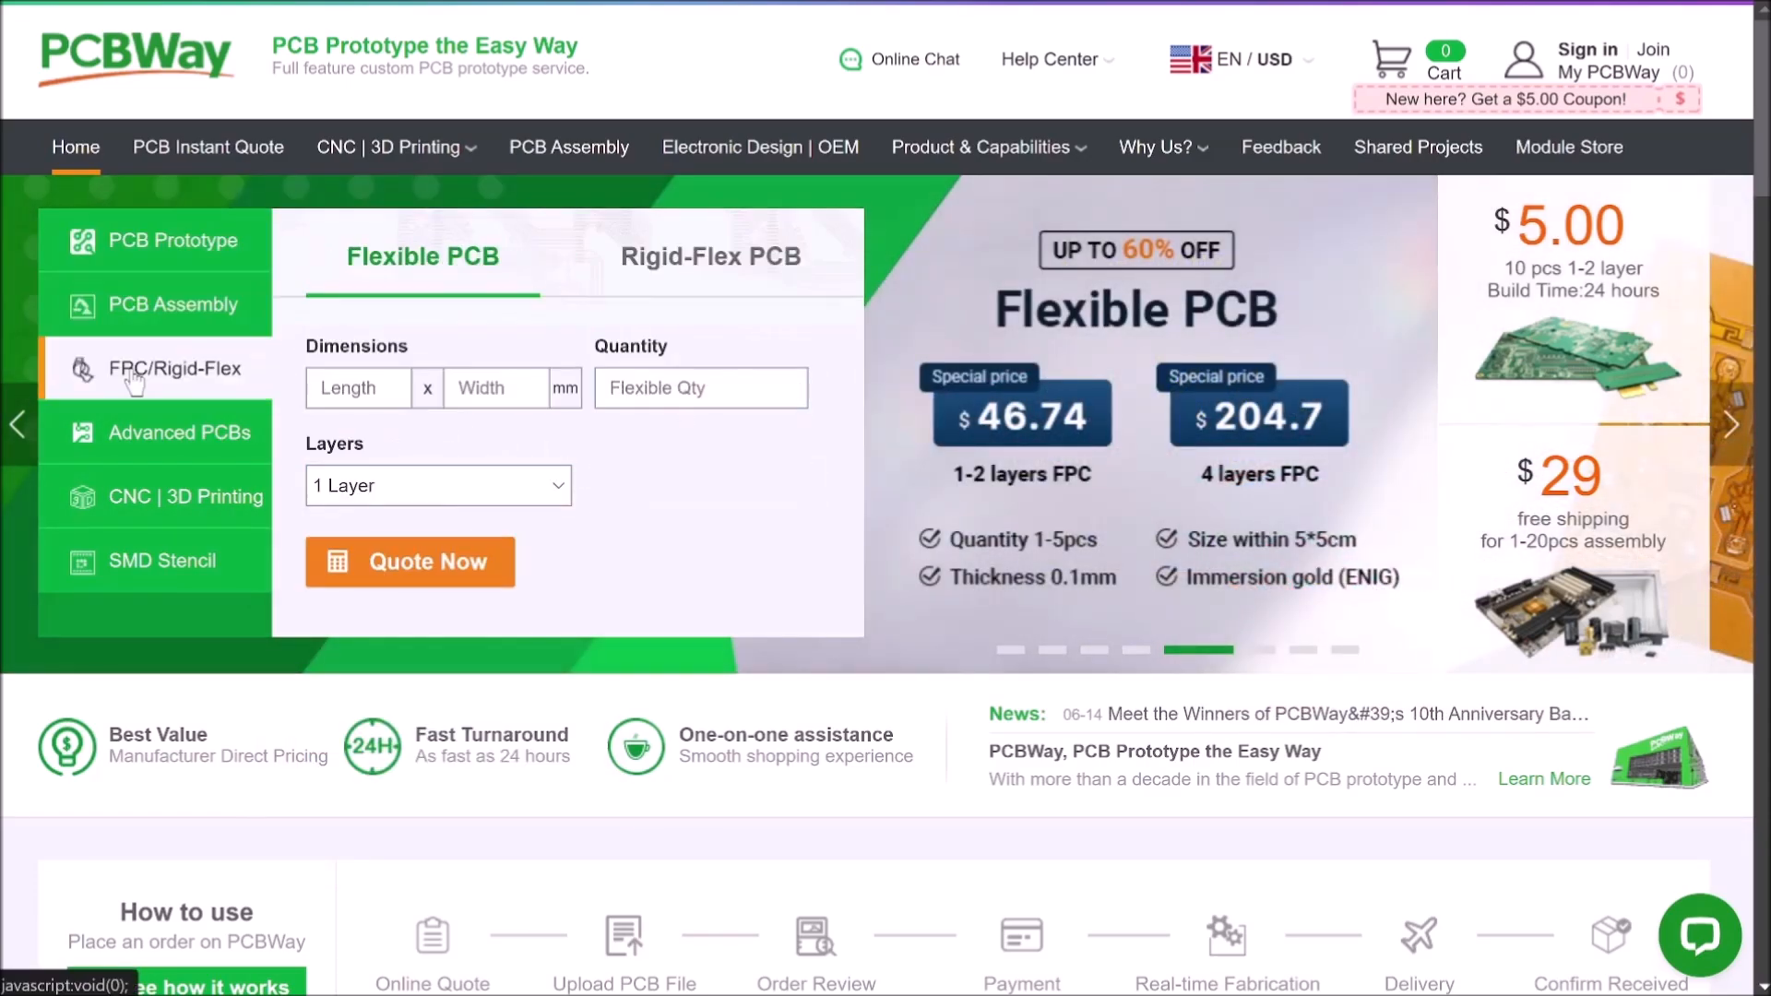
{"action": "mouse_move", "coordinate": [153, 382]}
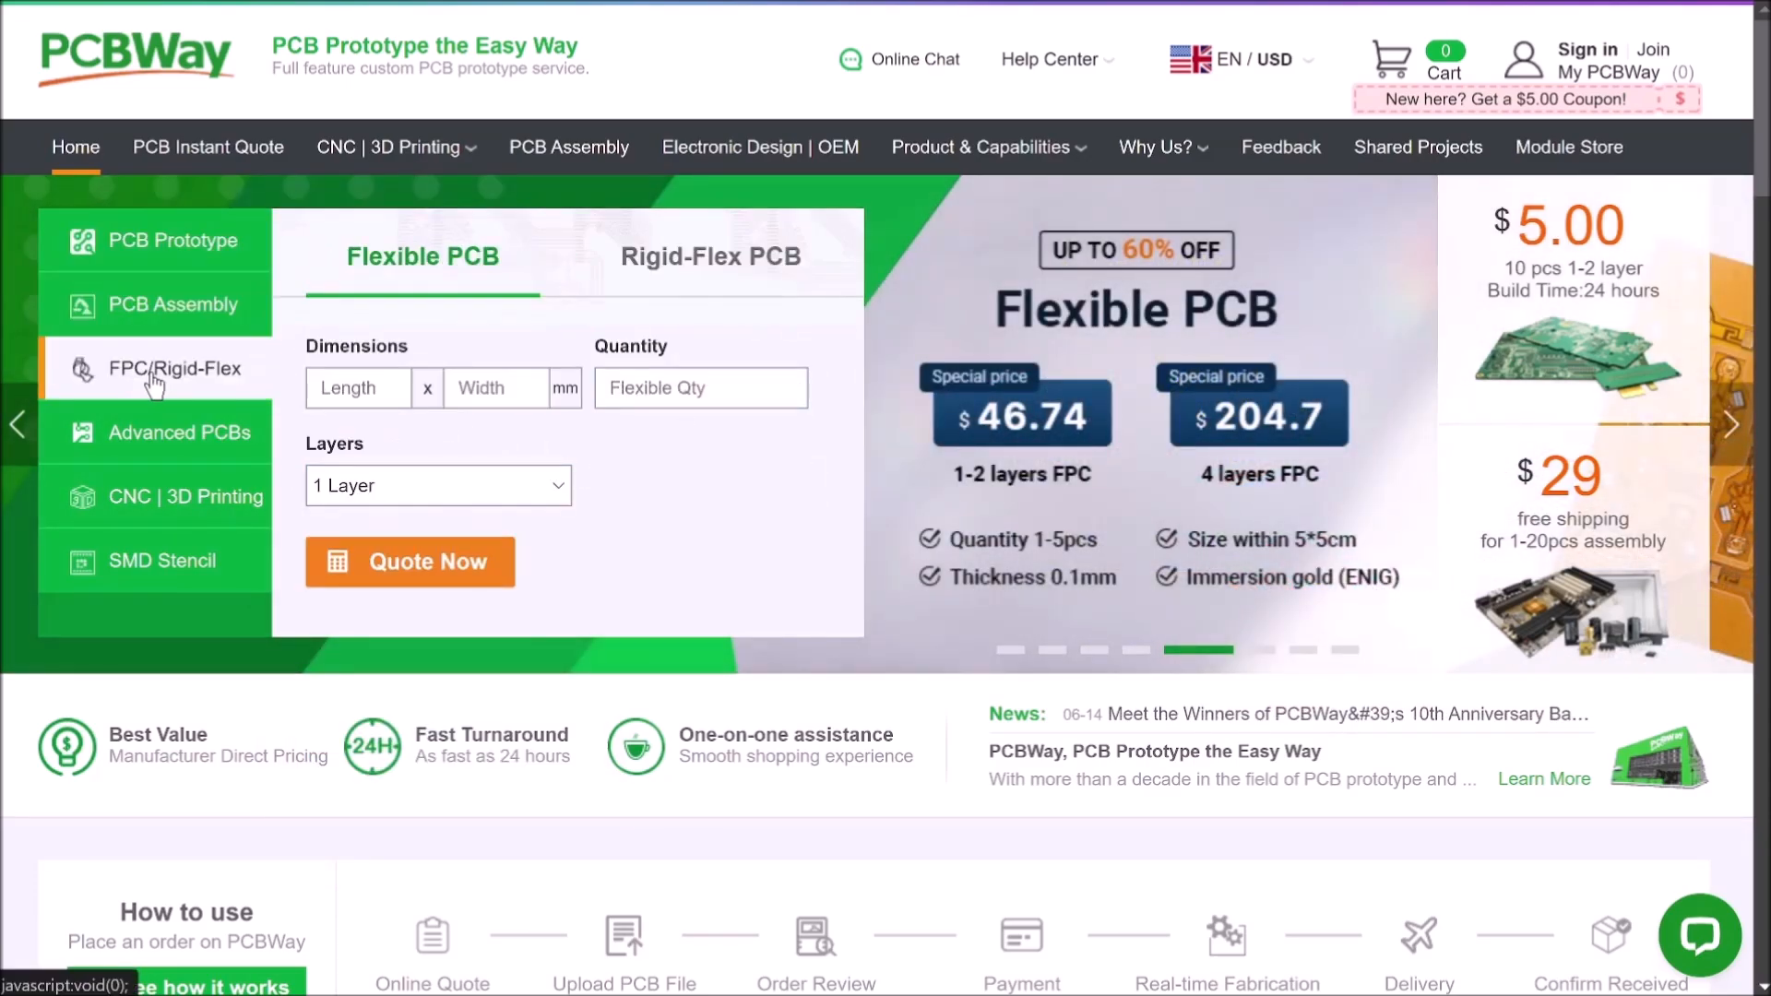
{"action": "left_click", "coordinate": [180, 431]}
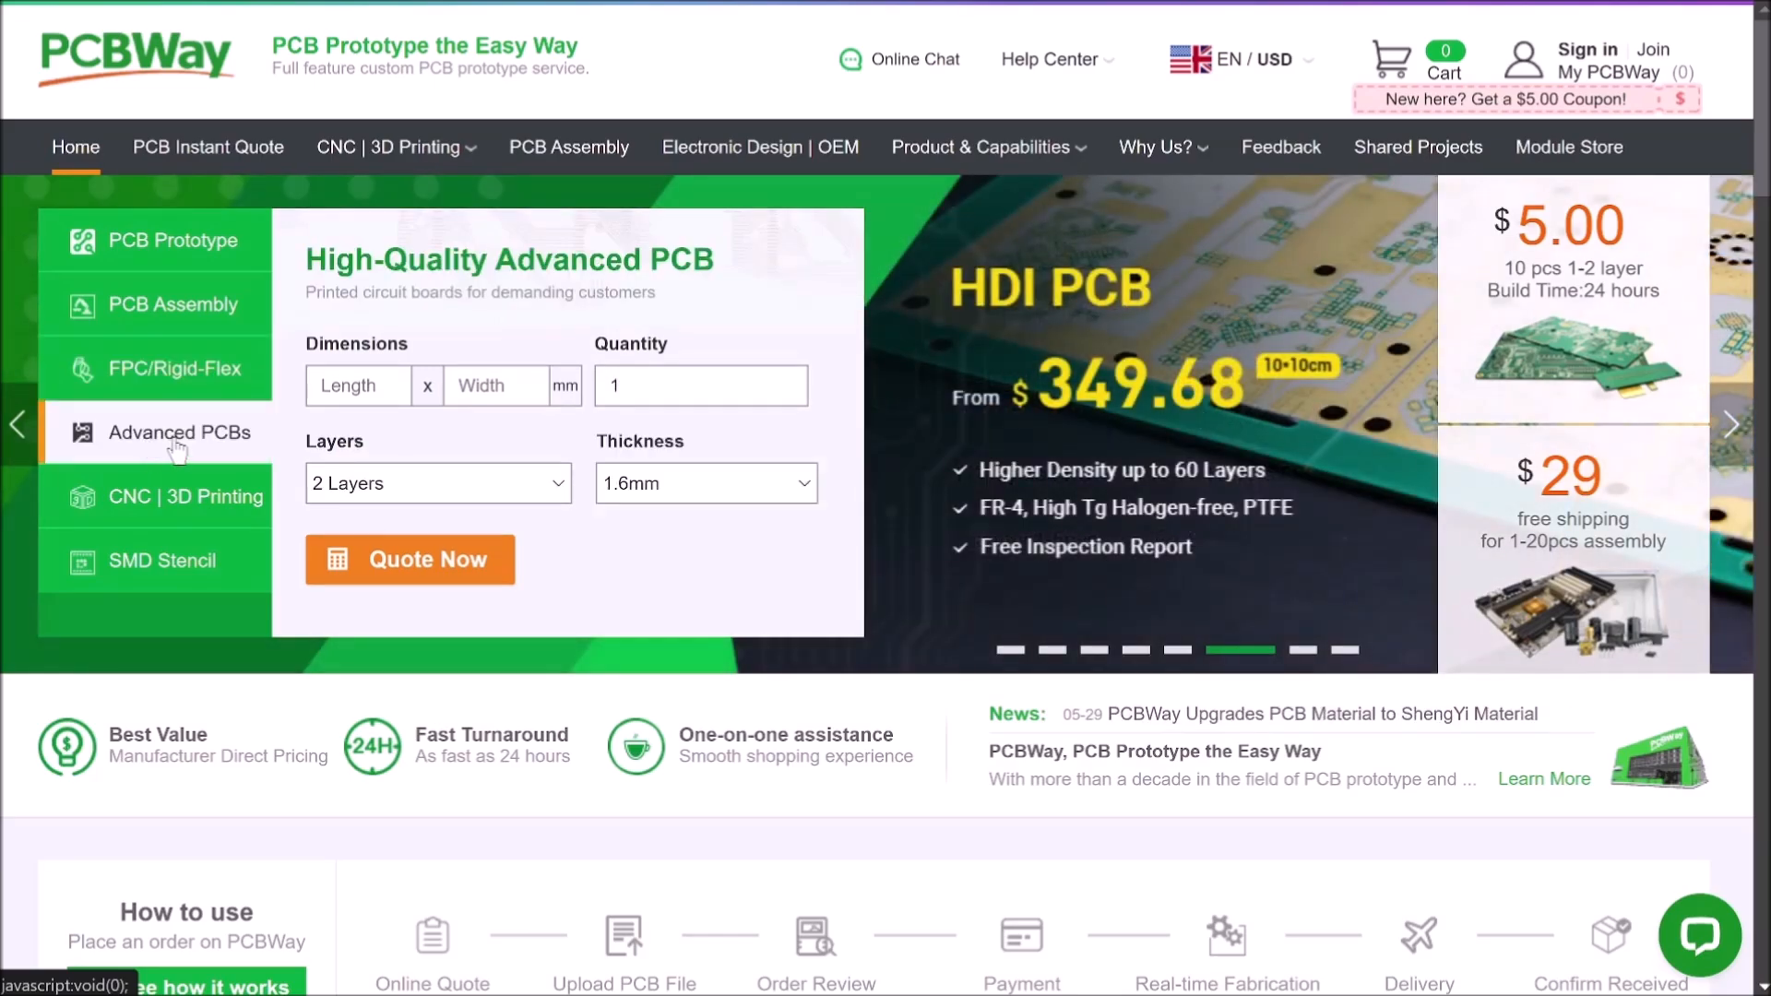
{"action": "left_click", "coordinate": [438, 482]}
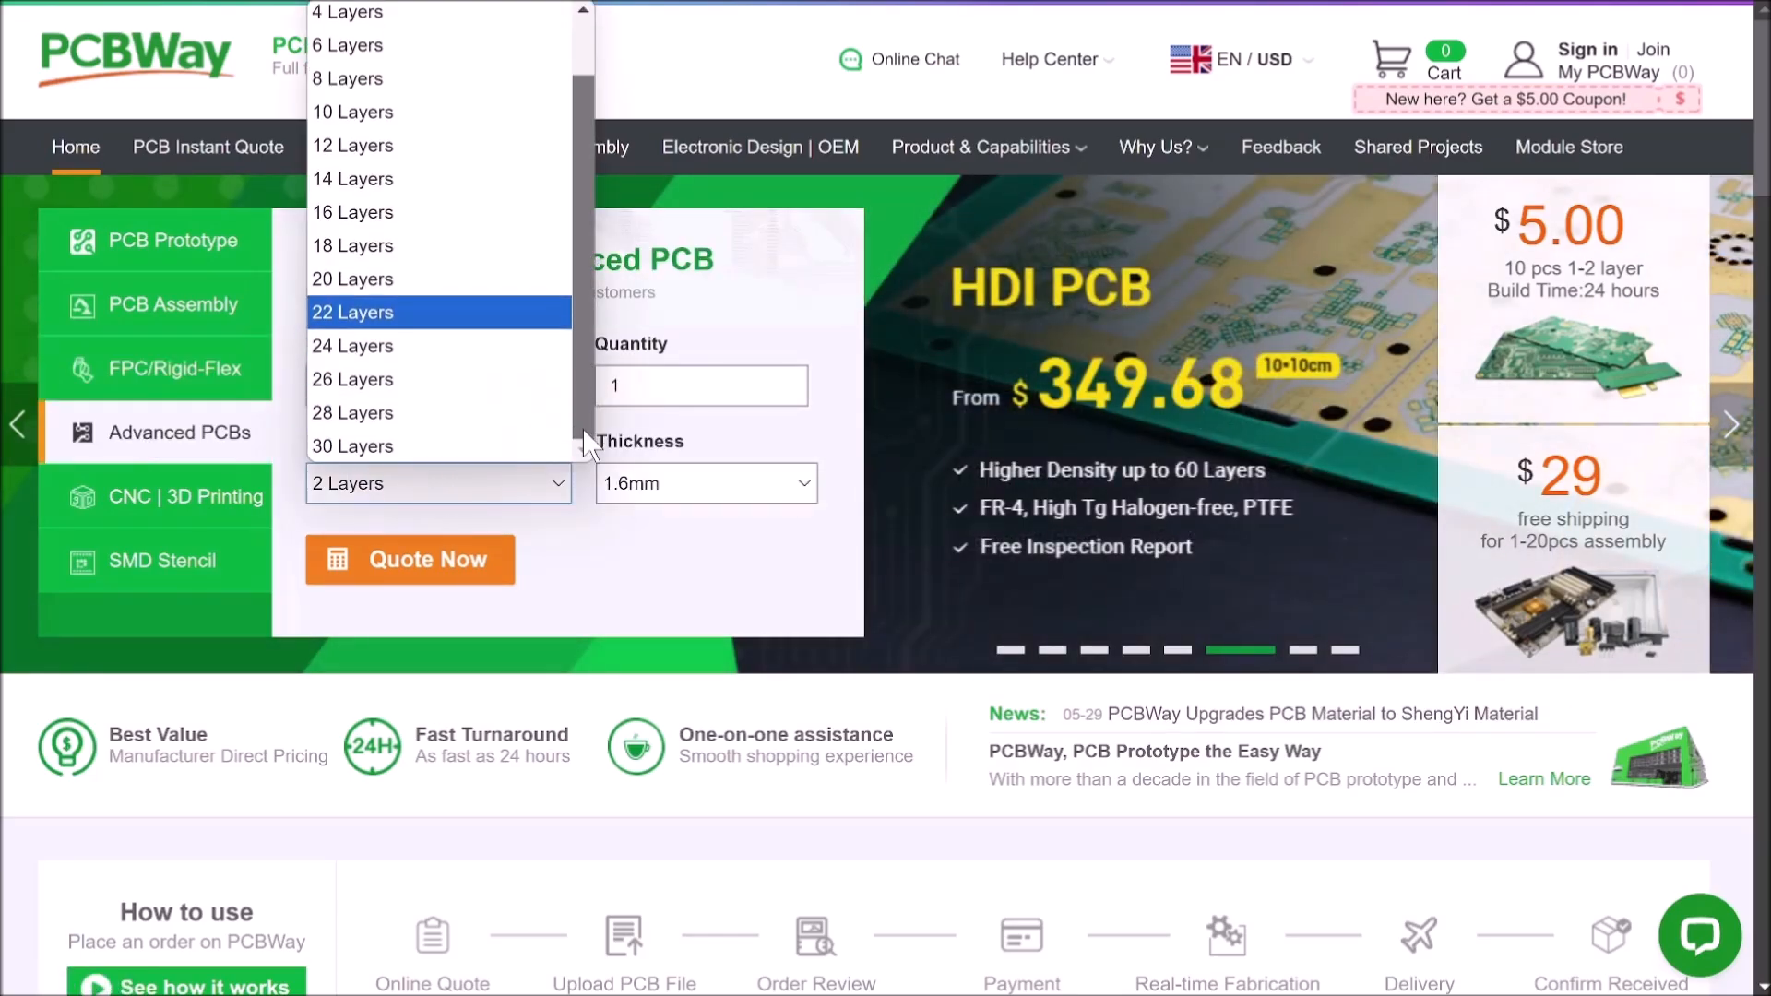
{"action": "left_click", "coordinate": [168, 498]}
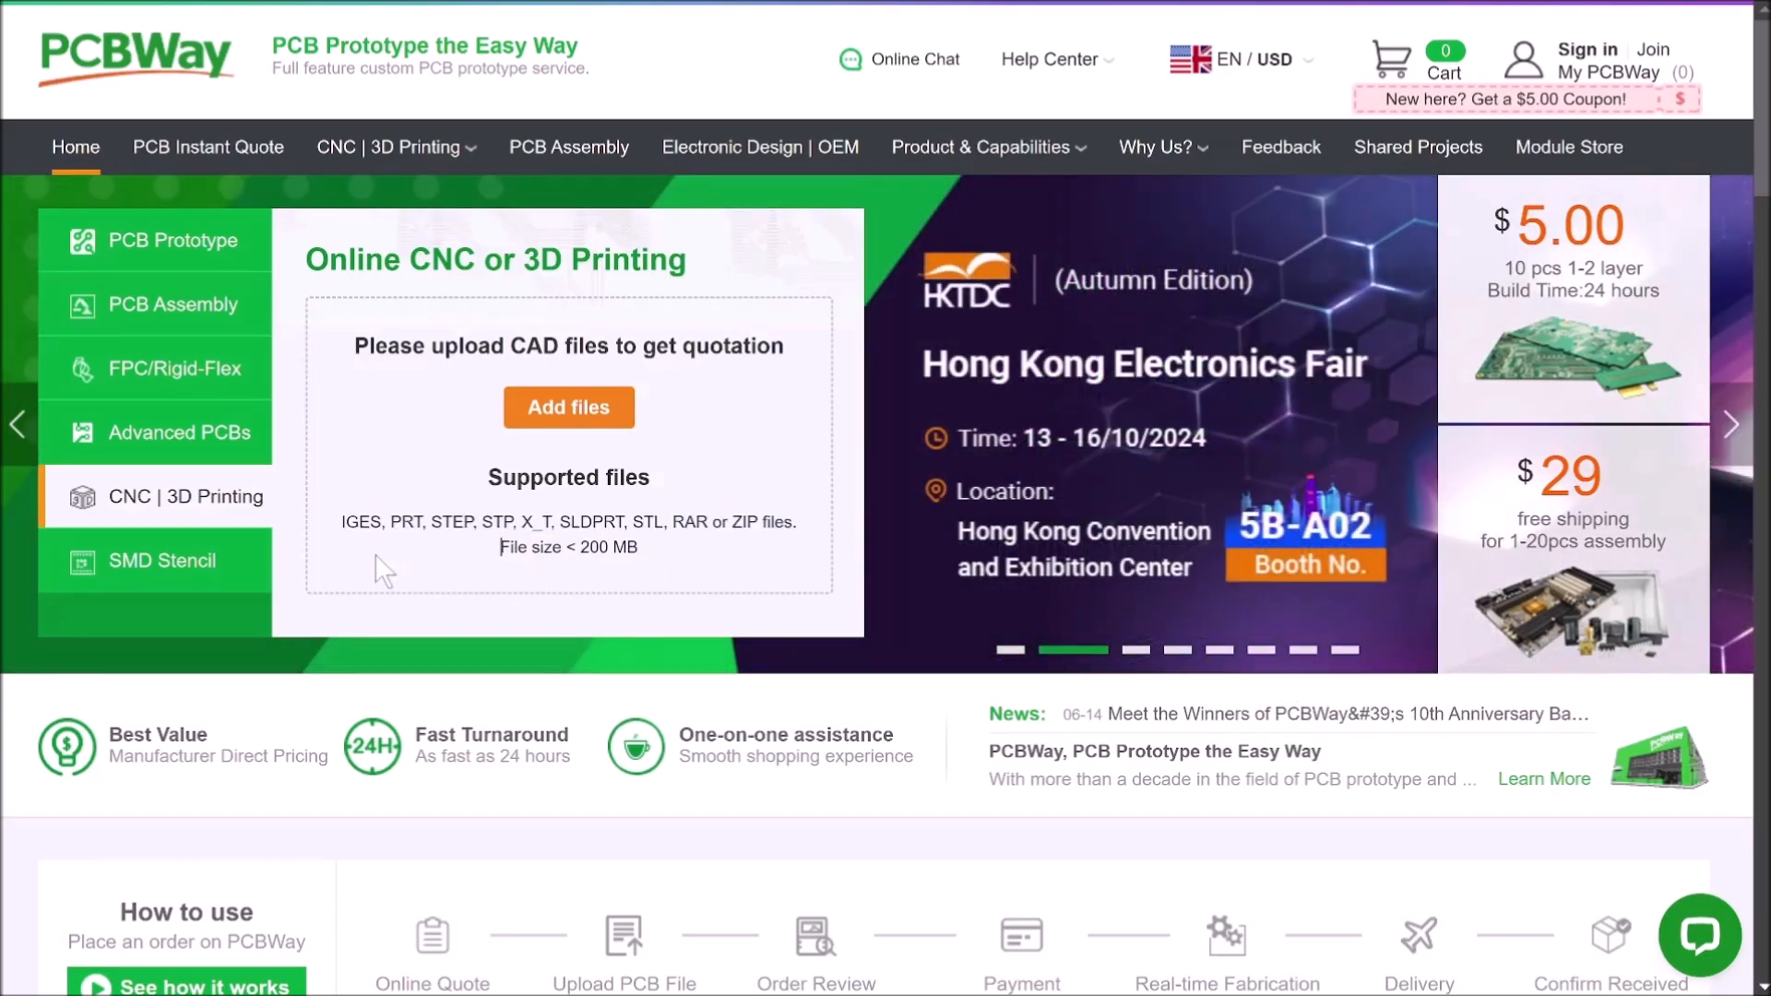
{"action": "mouse_move", "coordinate": [471, 562]}
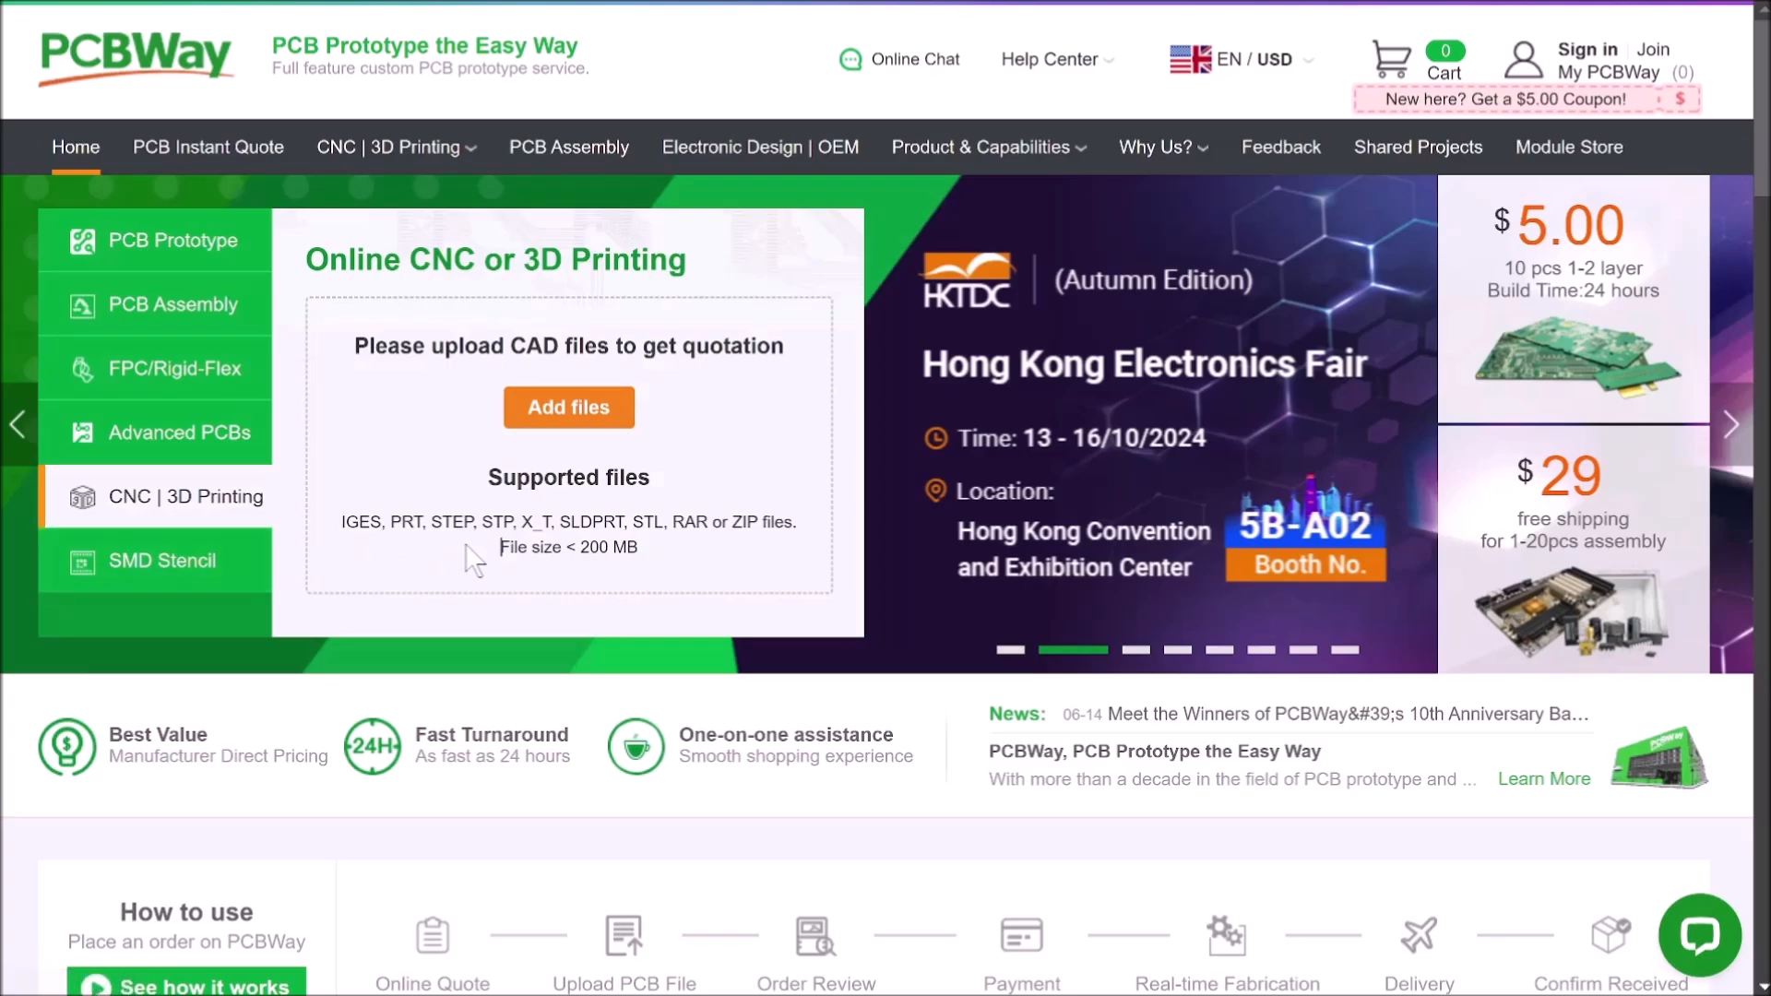
Switch the quote panel from CNC | 3D Printing to the SMD Stencil form.
{"action": "left_click", "coordinate": [162, 561]}
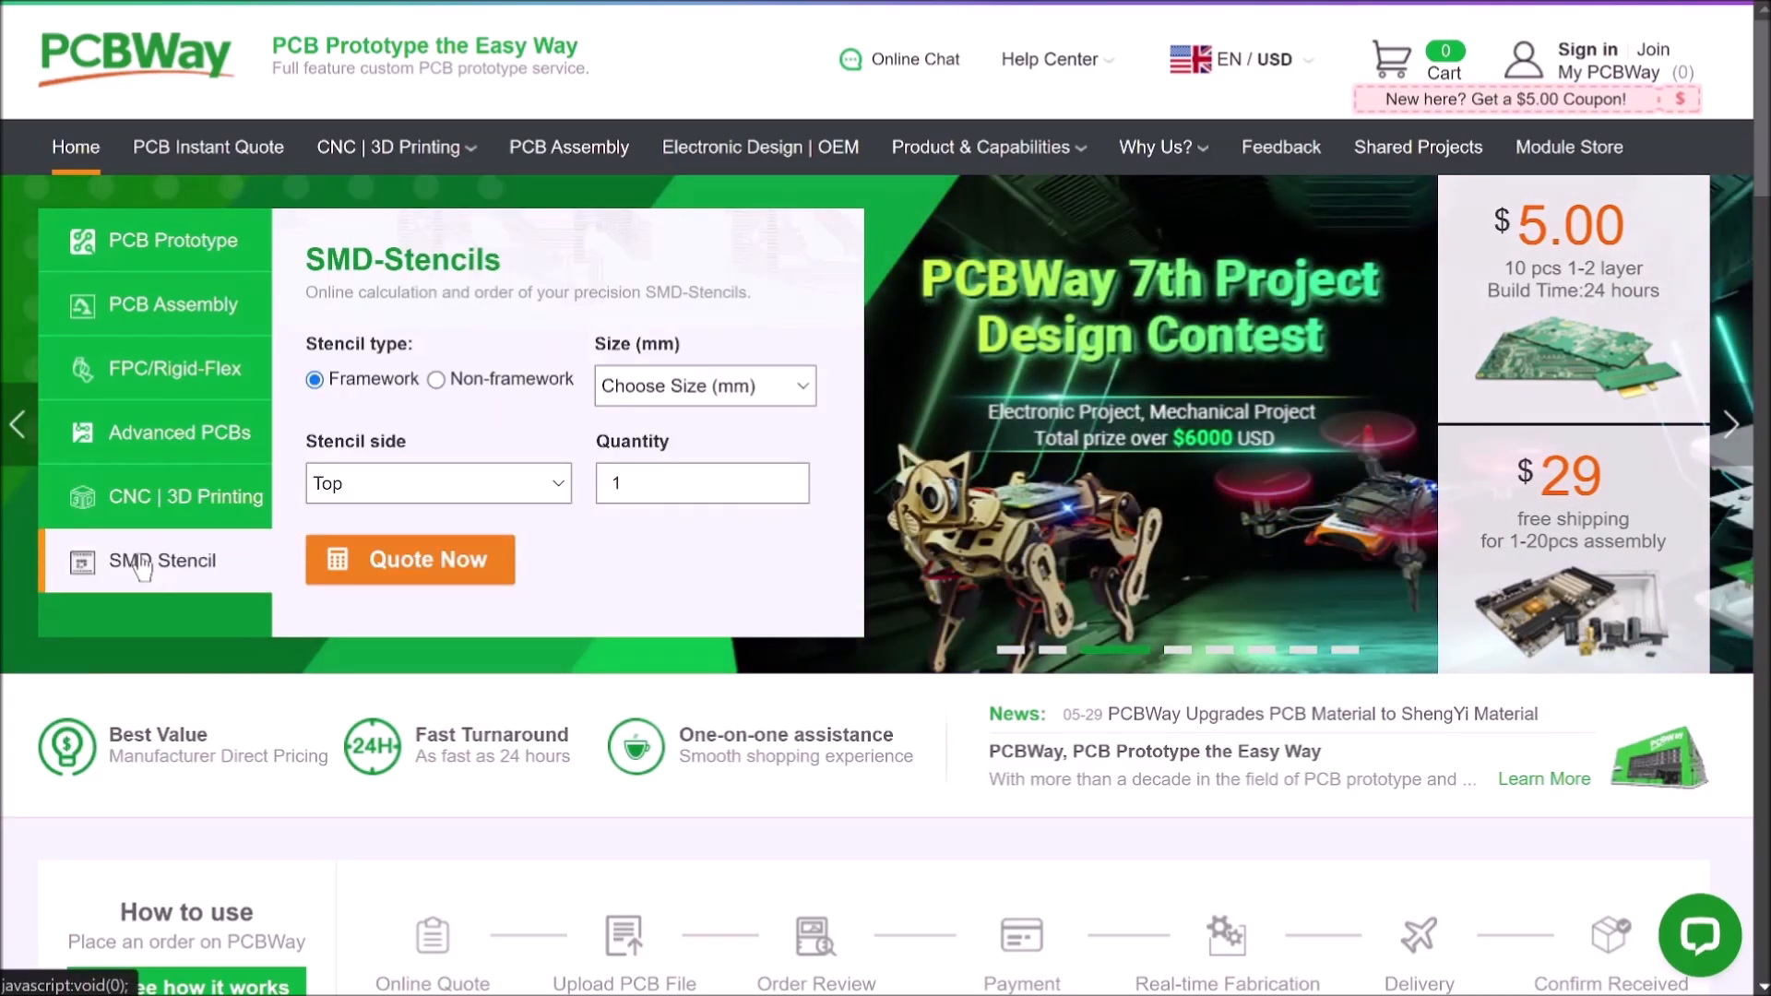
{"action": "mouse_move", "coordinate": [245, 545]}
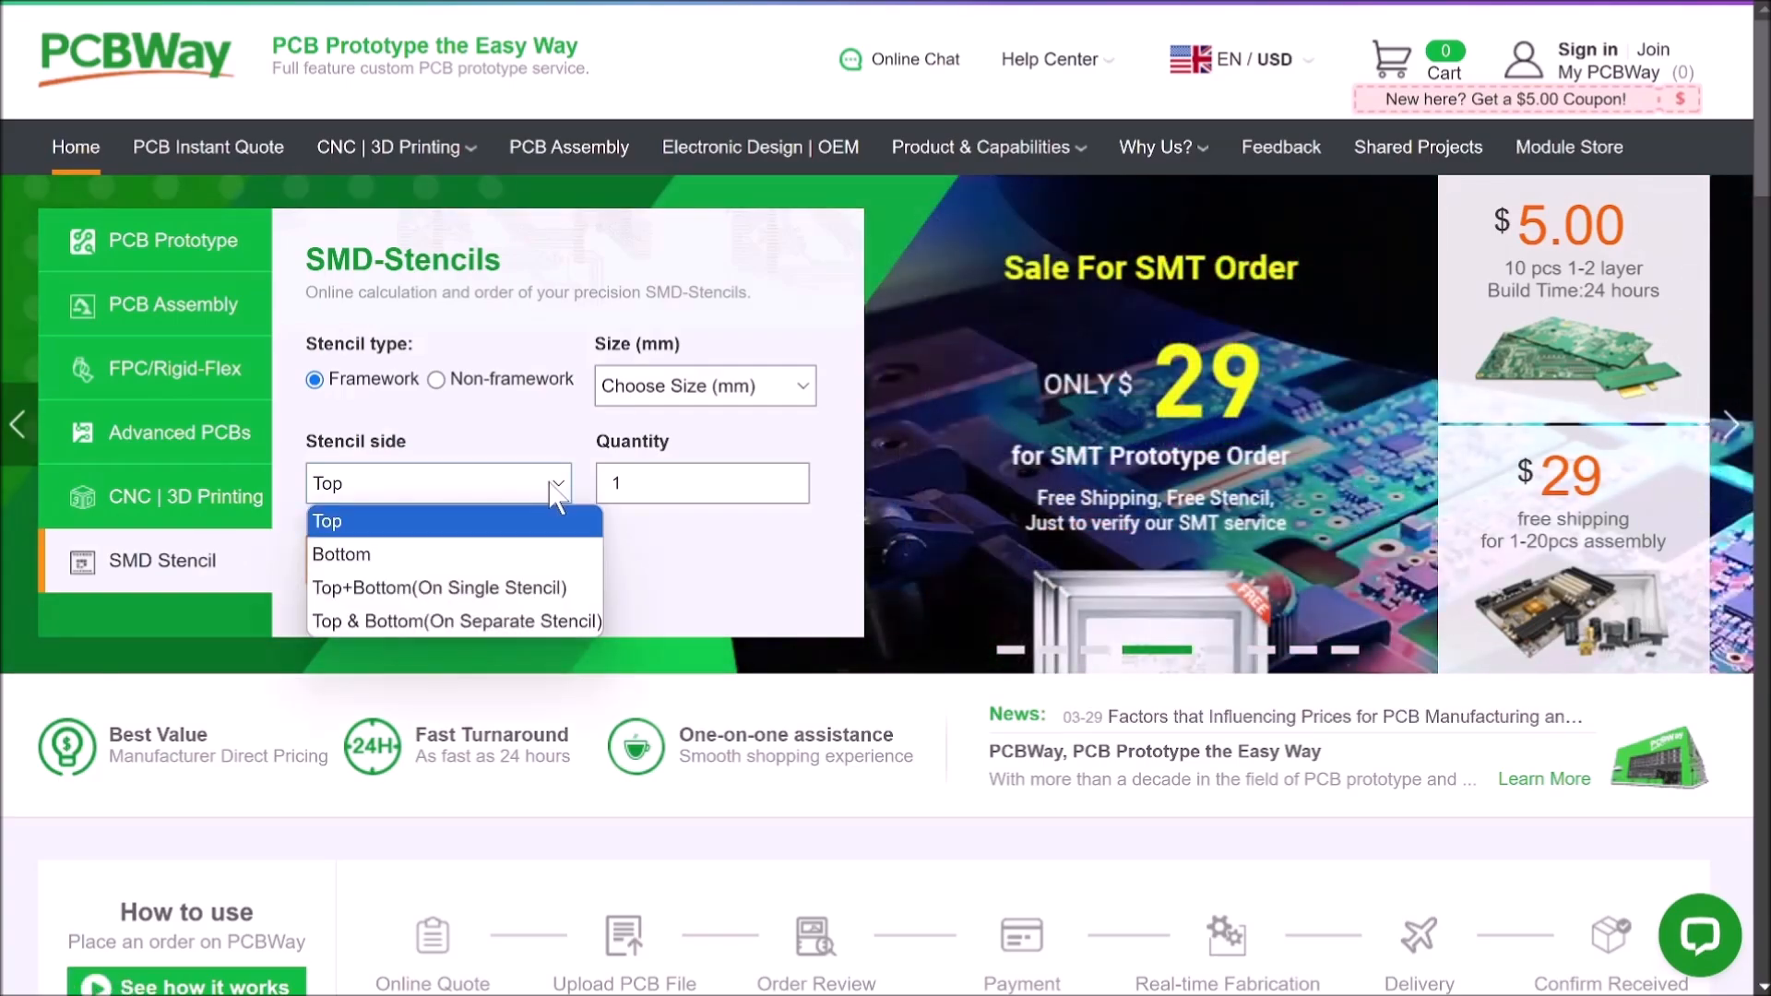
{"action": "mouse_move", "coordinate": [543, 437]}
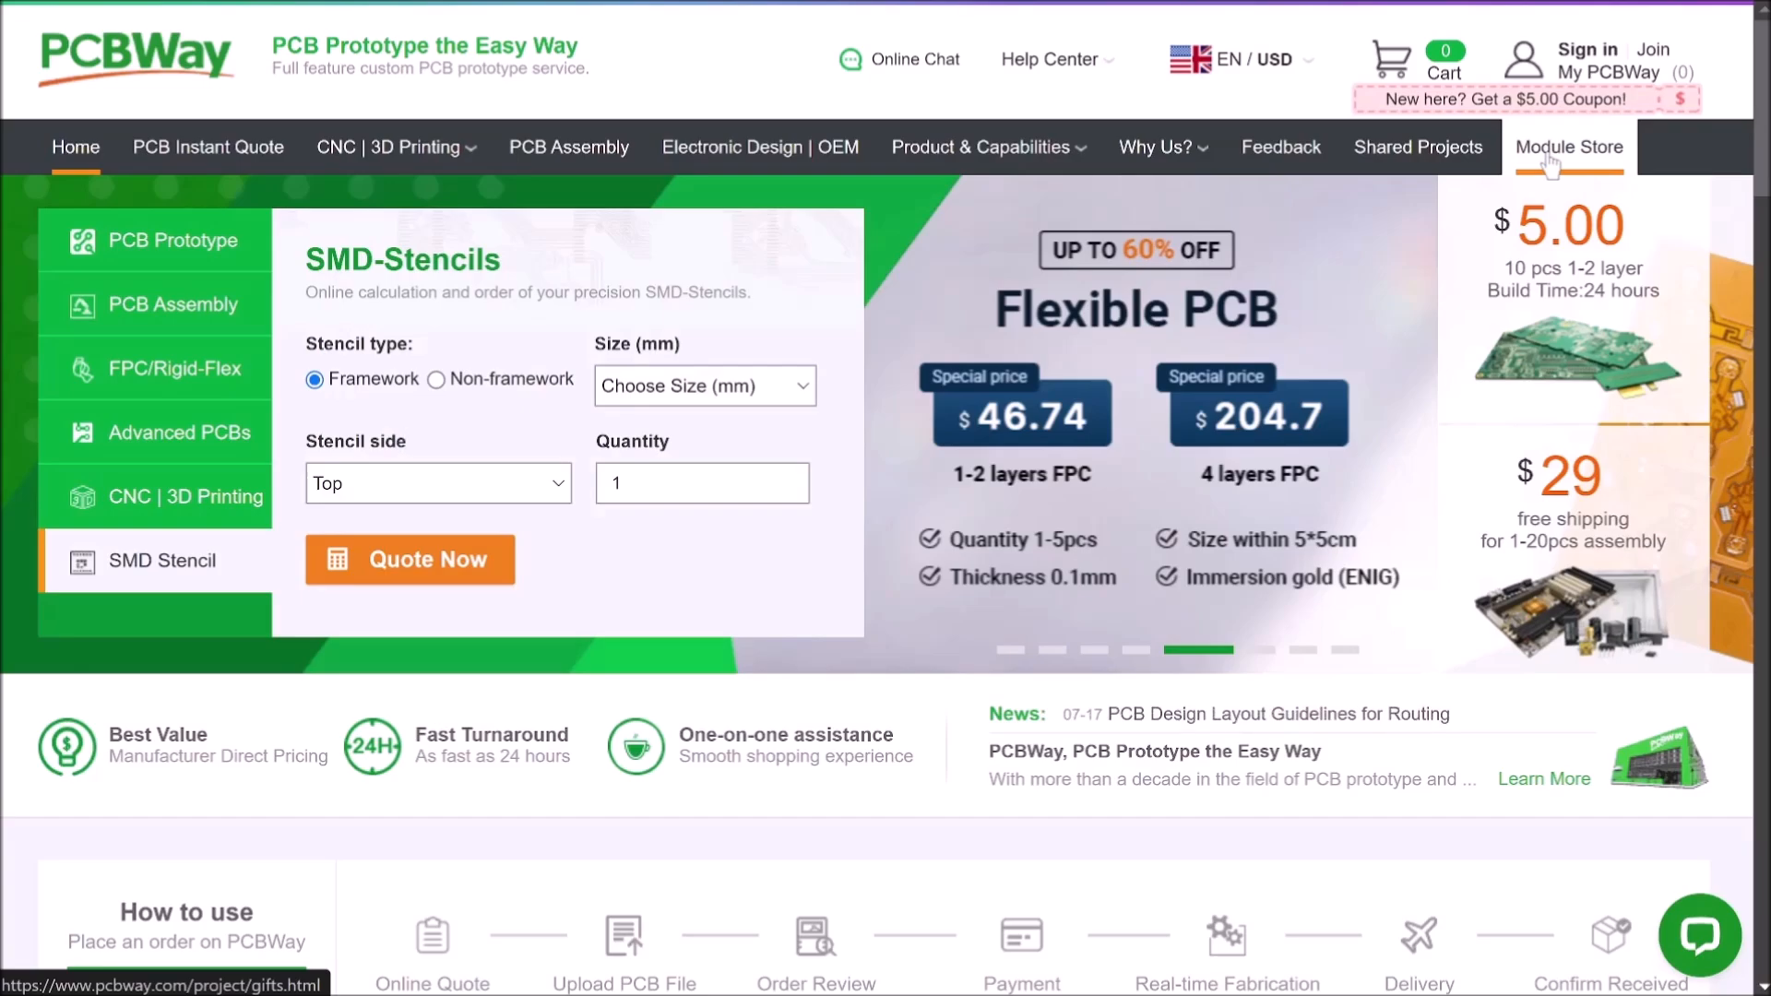
Open Module Store and scroll through featured, newest and Mechanical Parts listings to Weekly Specials.
{"action": "left_click", "coordinate": [1568, 147]}
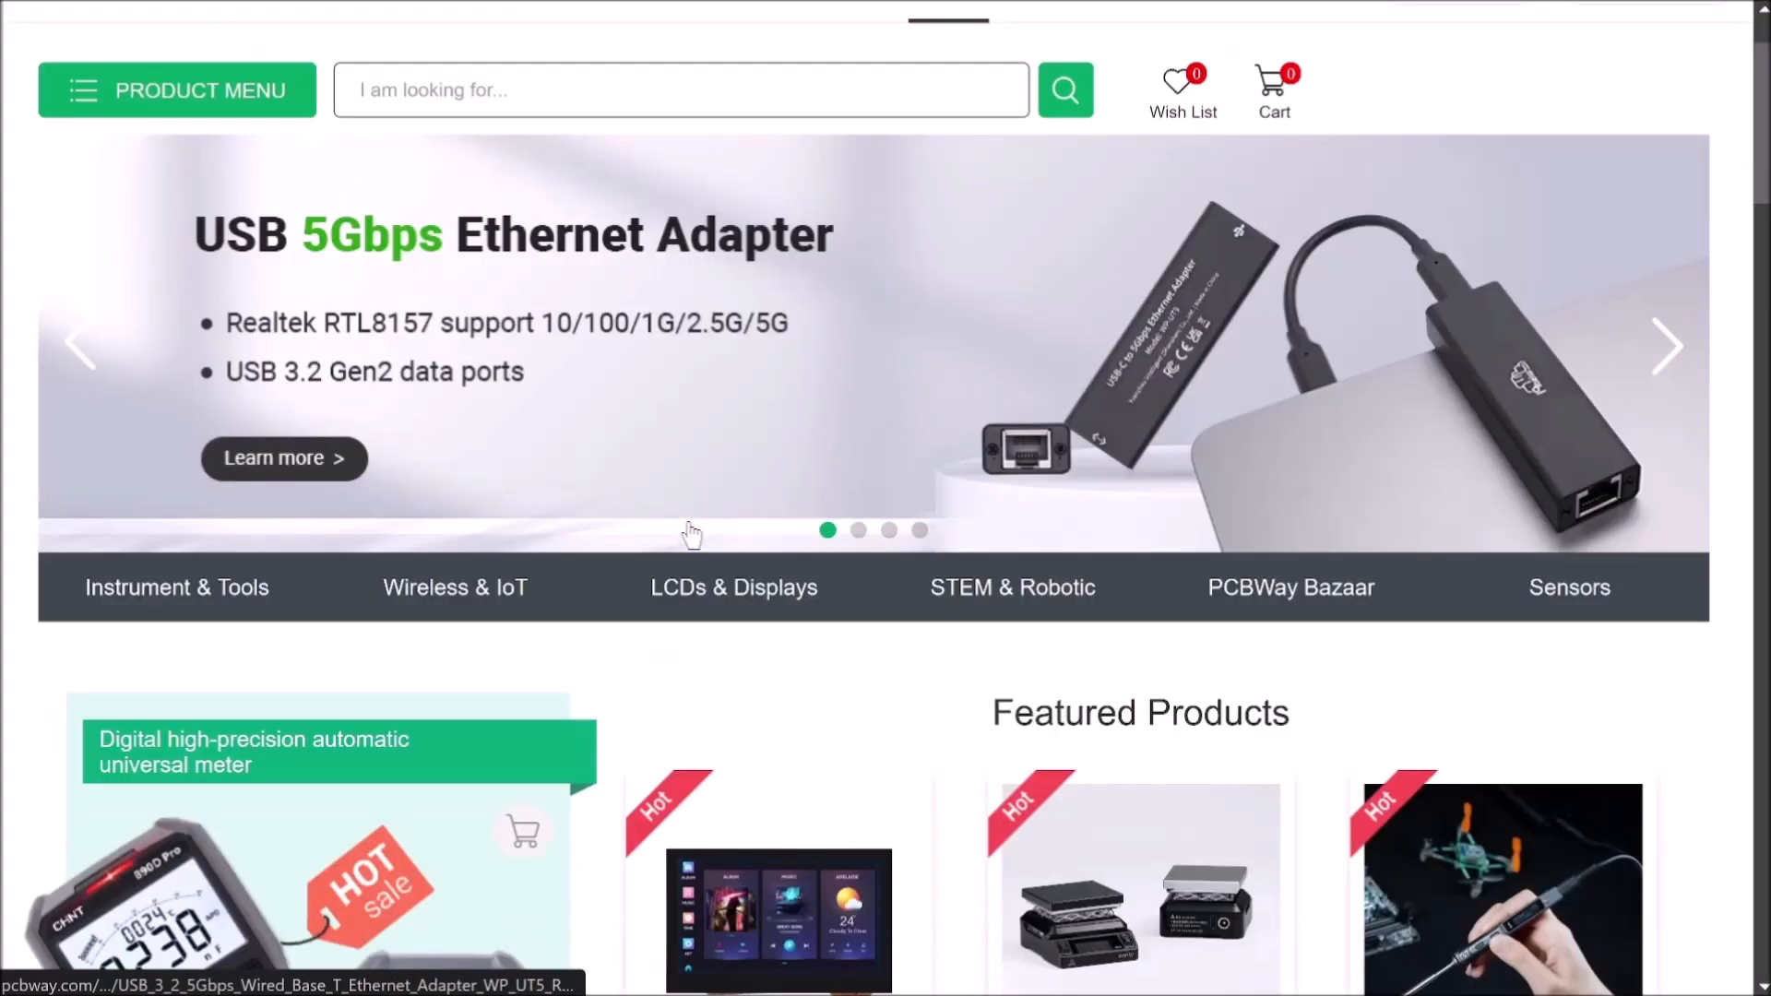
{"action": "scroll", "scroll_direction": "down", "scroll_amount": 3}
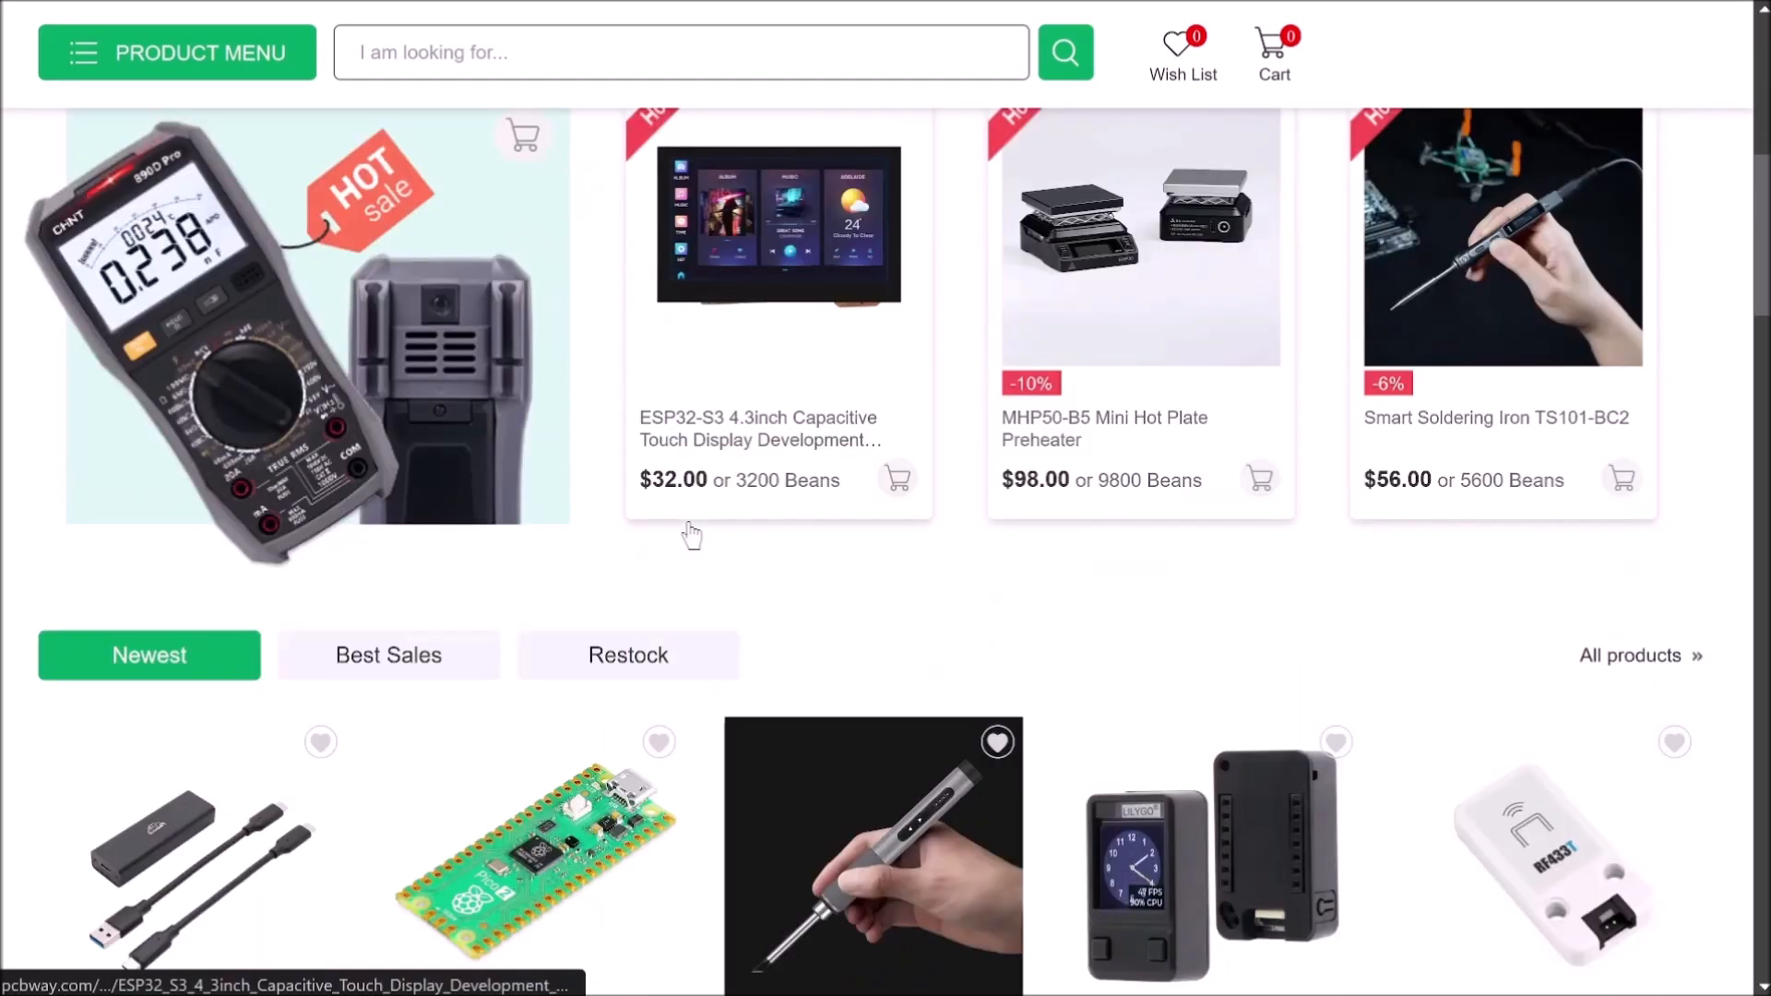
{"action": "scroll", "scroll_direction": "down", "scroll_amount": 3}
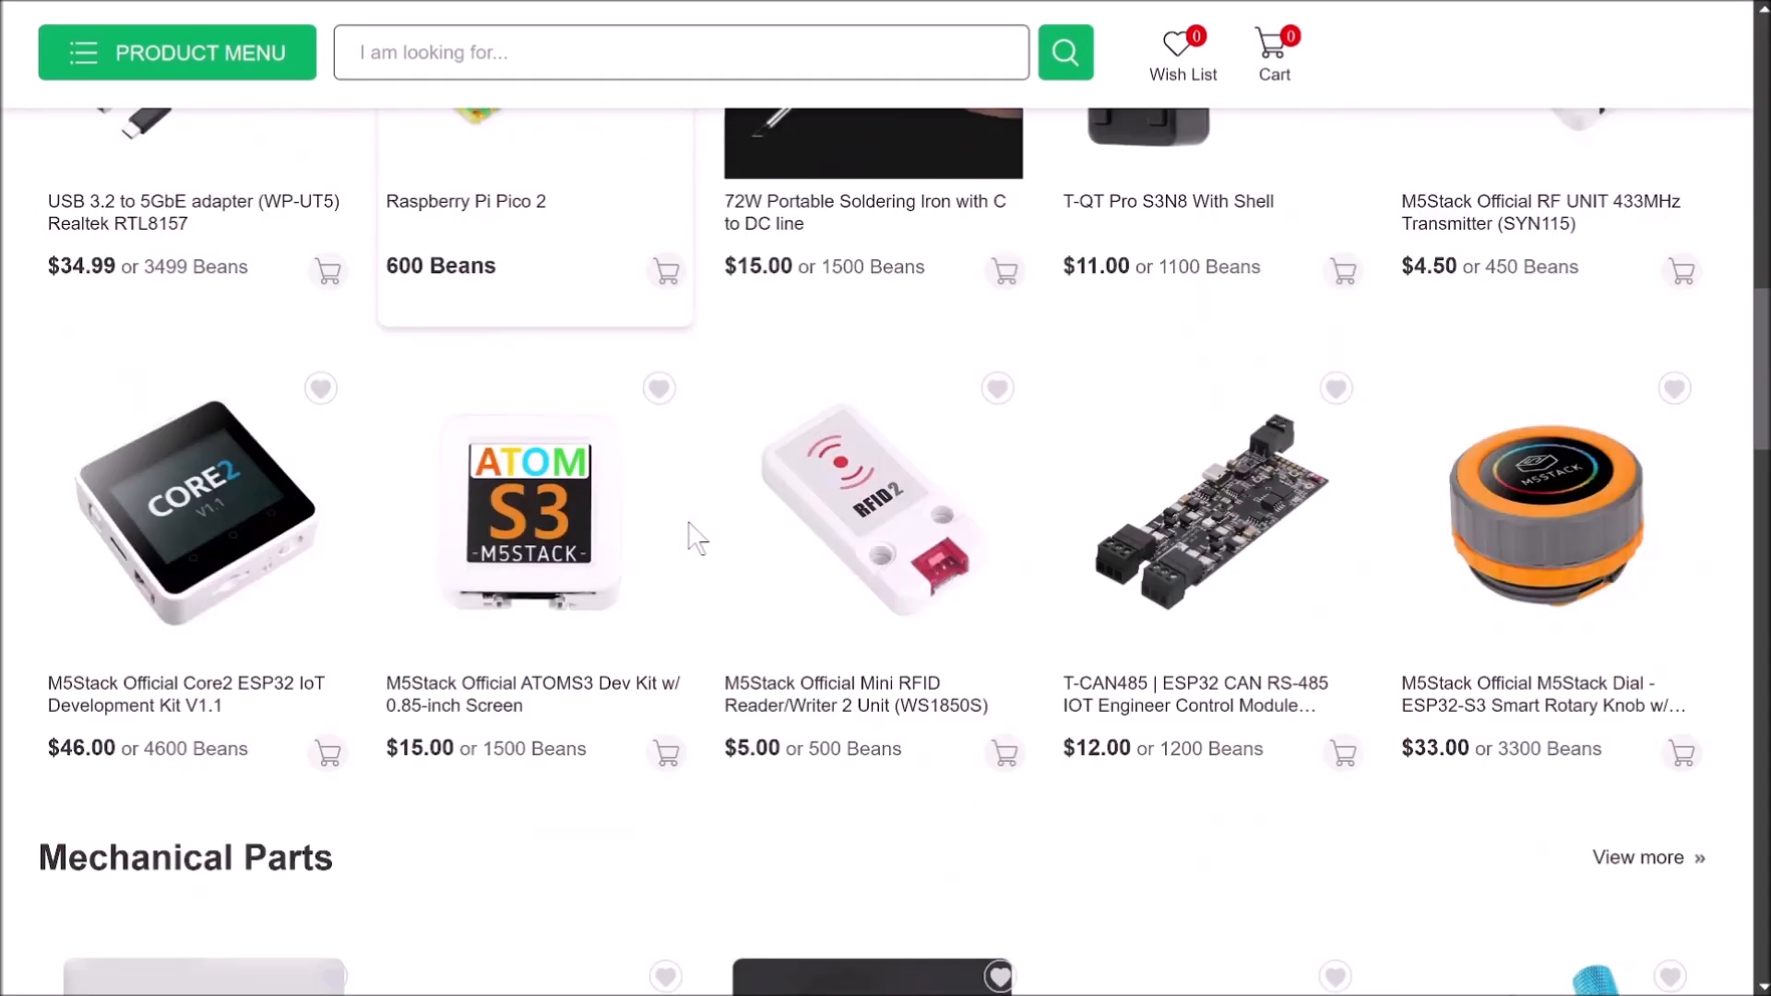
{"action": "scroll", "scroll_direction": "down", "scroll_amount": 3}
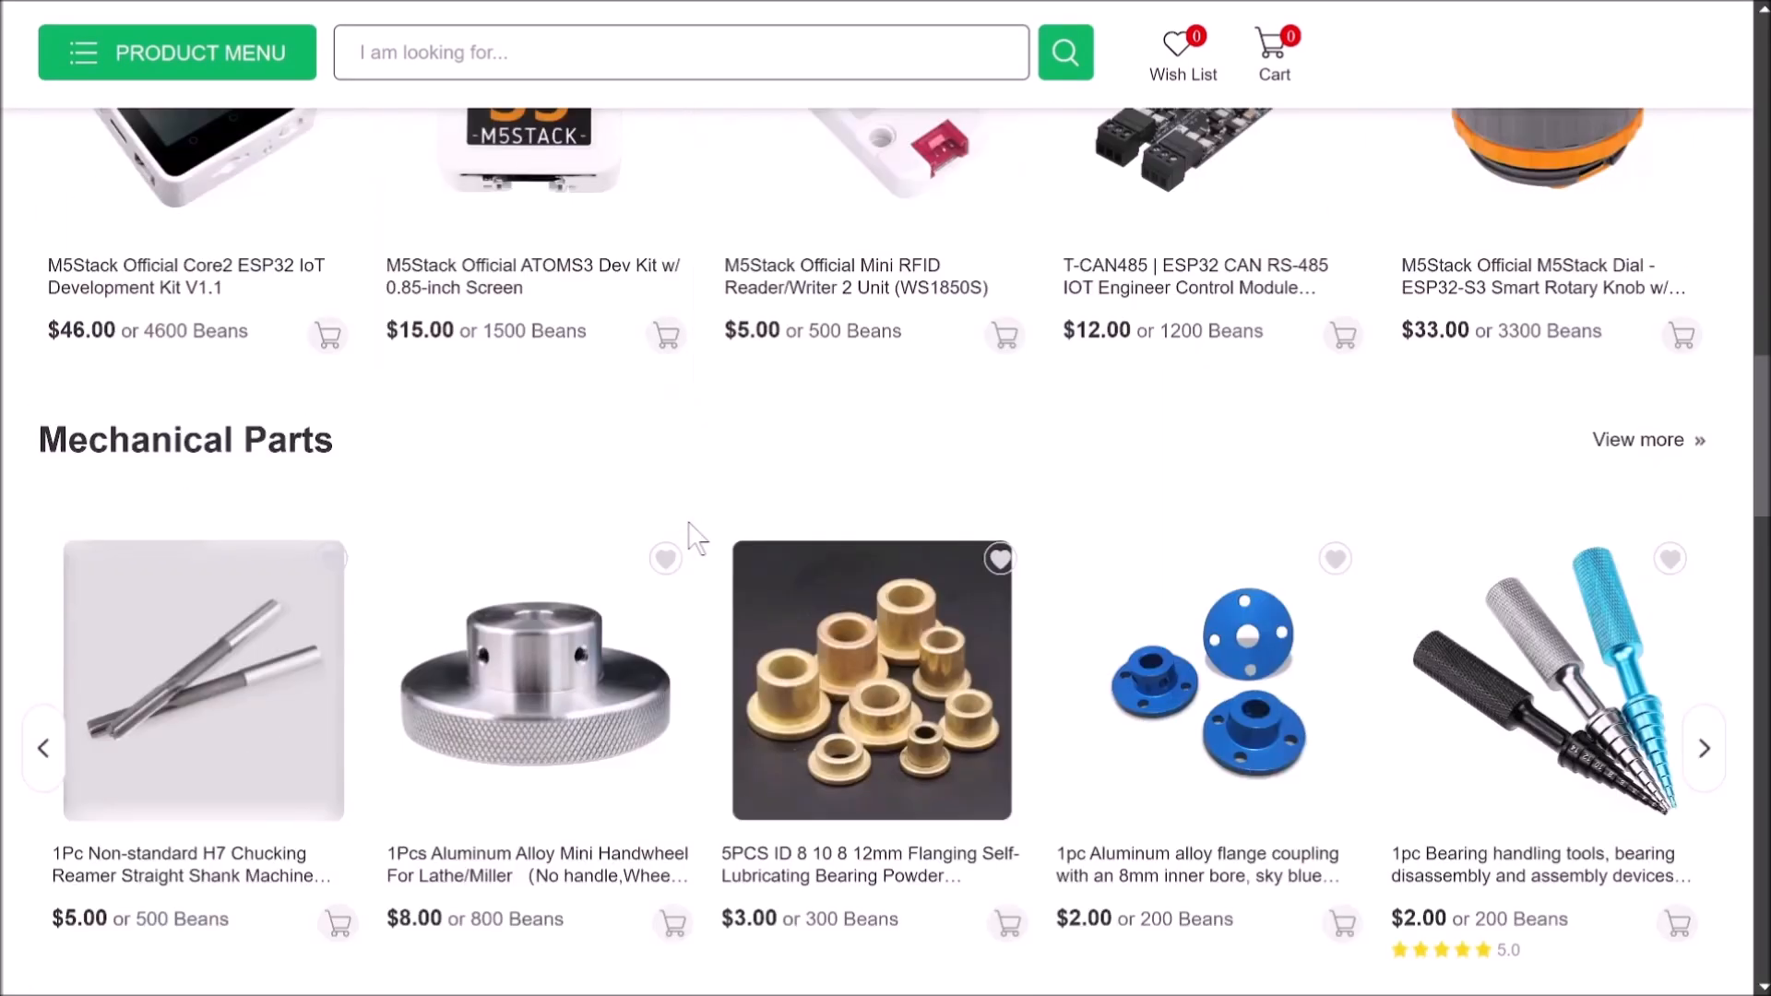
{"action": "scroll", "scroll_direction": "down", "scroll_amount": 3}
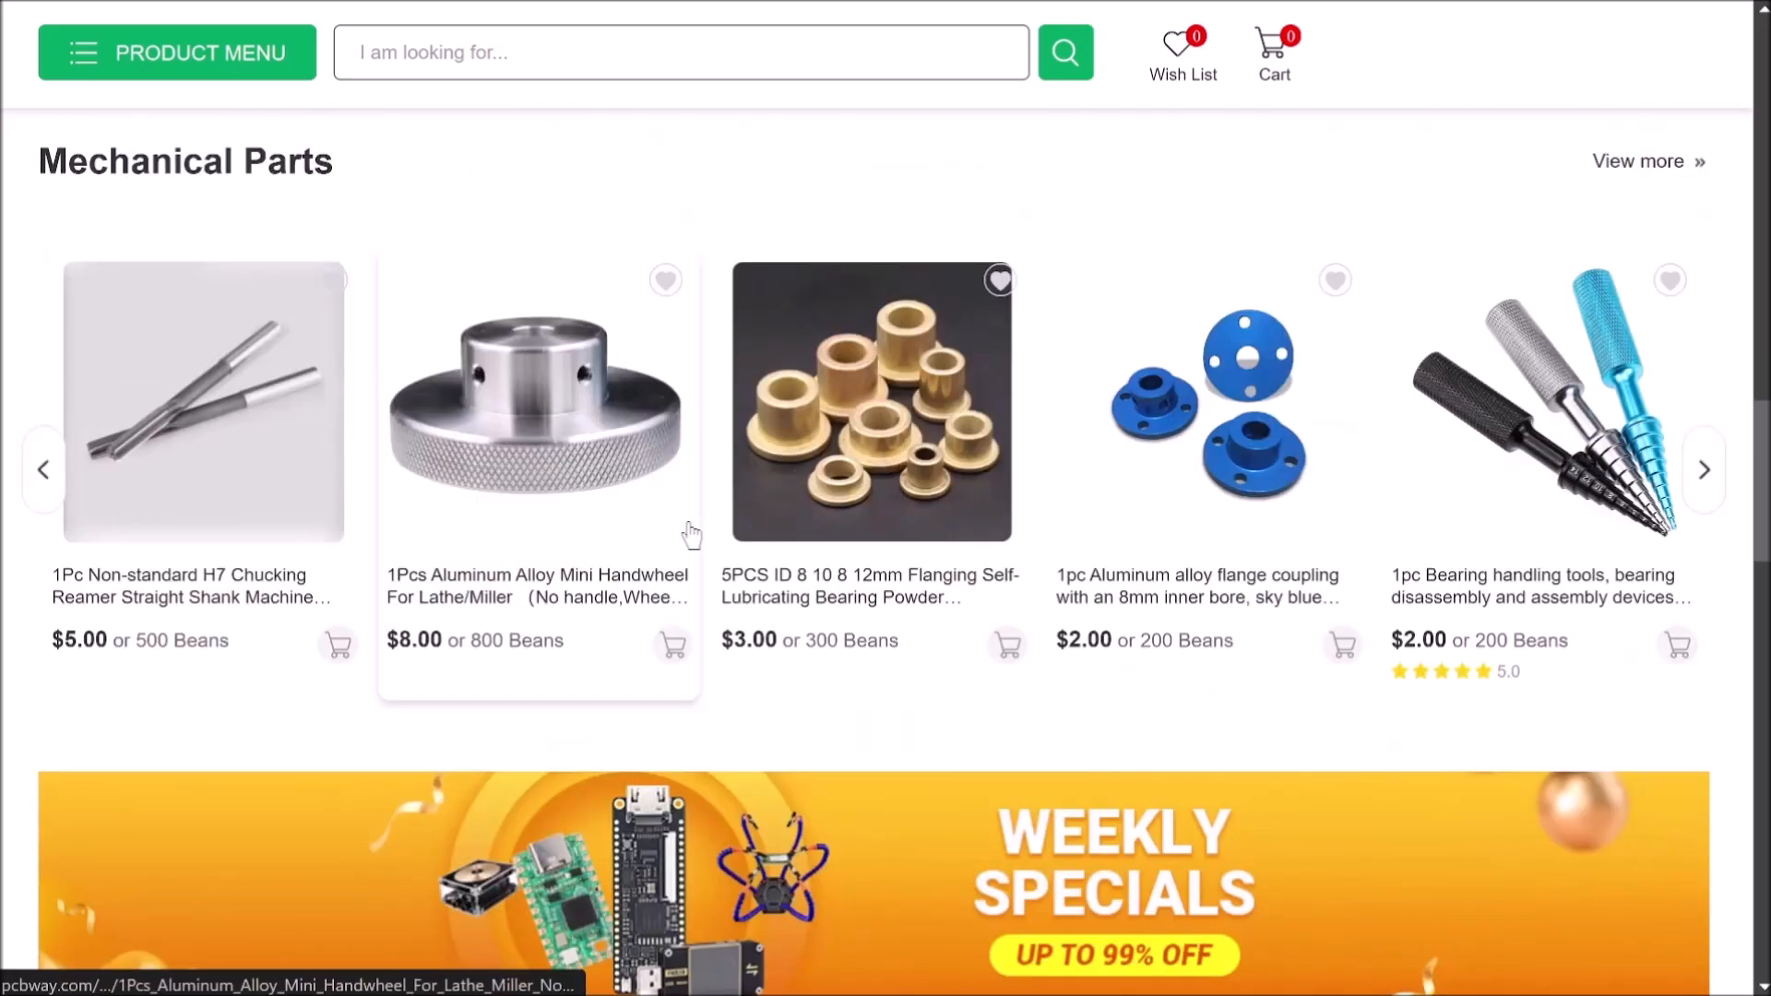
{"action": "scroll", "scroll_direction": "down", "scroll_amount": 3}
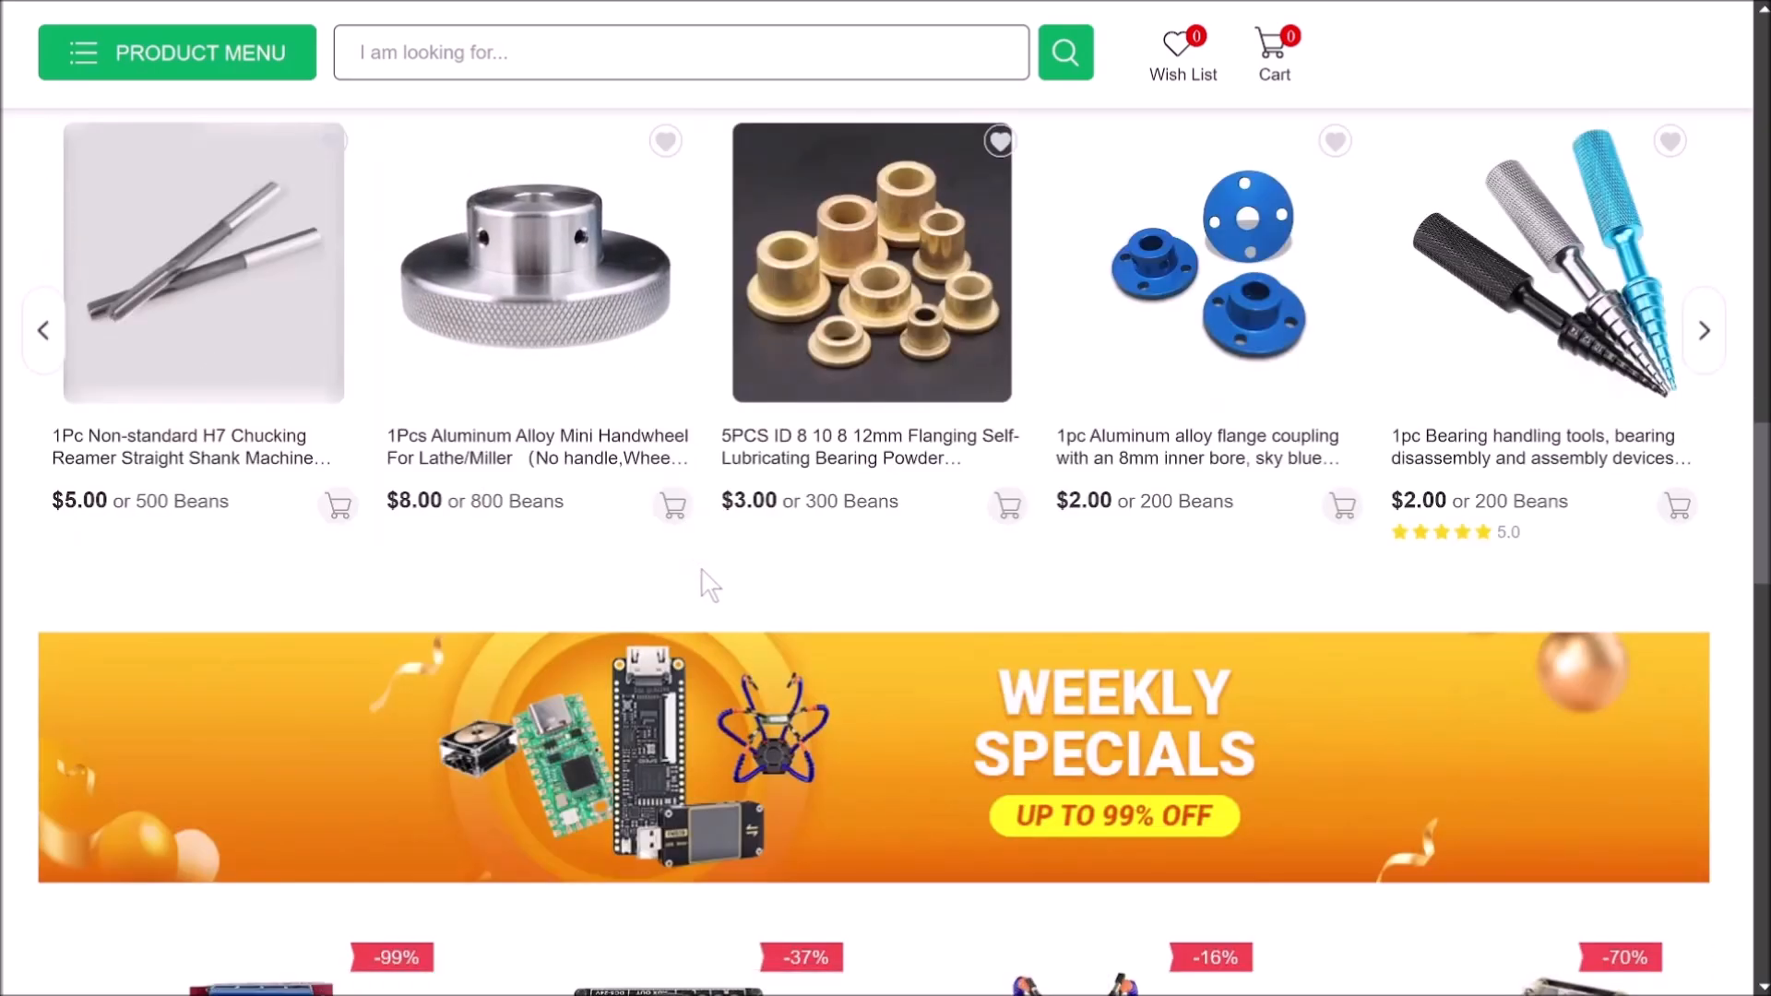